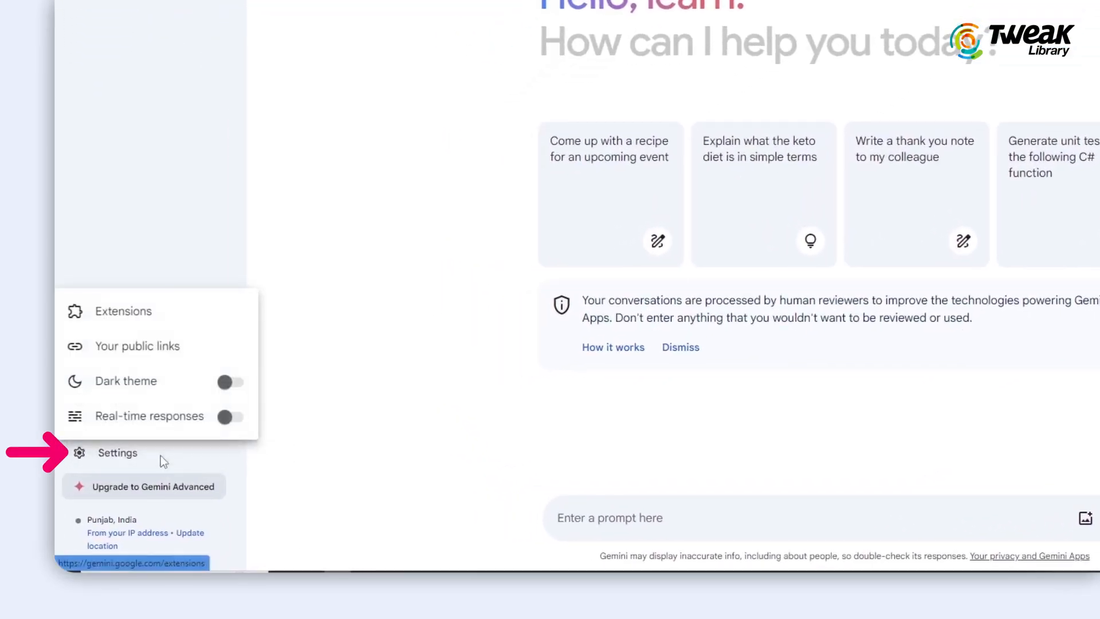
# Step: Enable Dark theme and Real-time responses in Settings, then visit the Extensions page
pyautogui.click(231, 380)
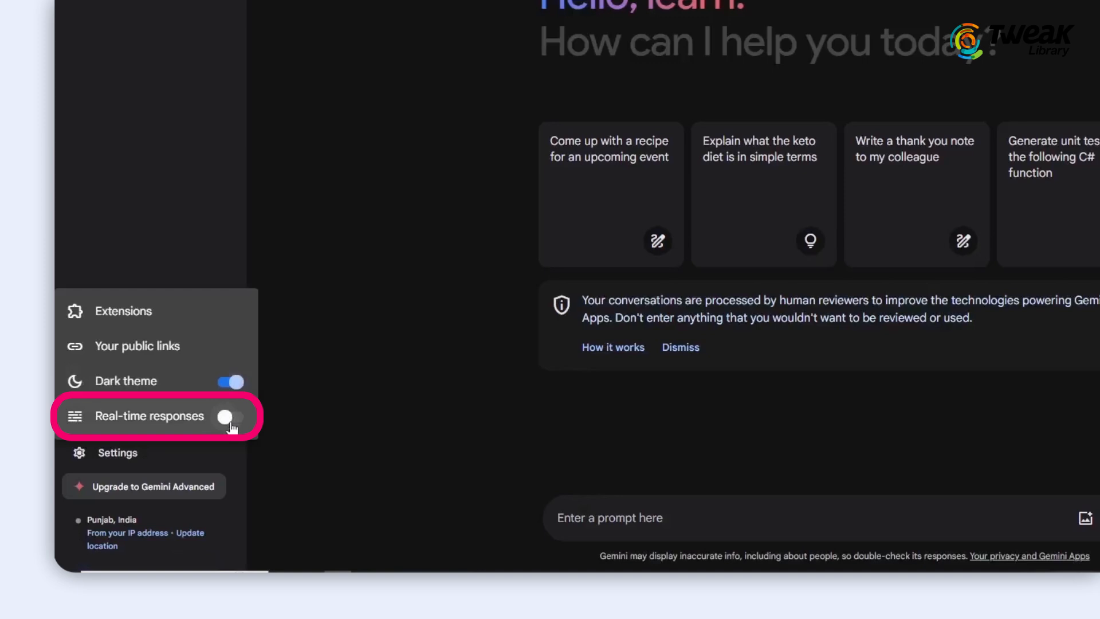
pyautogui.click(230, 416)
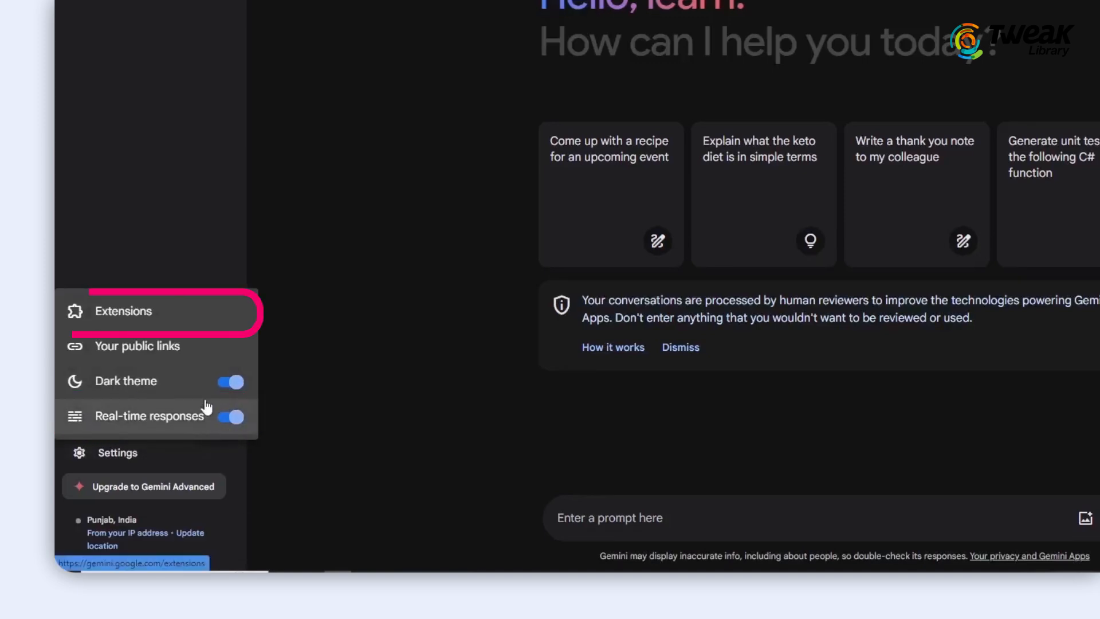
pyautogui.click(122, 311)
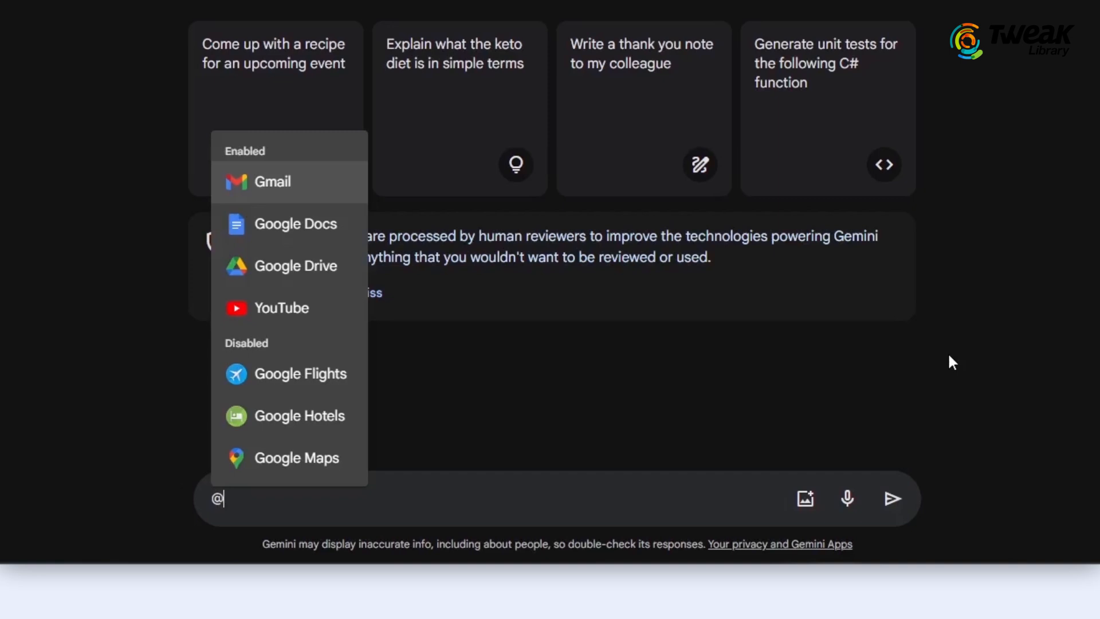
pyautogui.write('G')
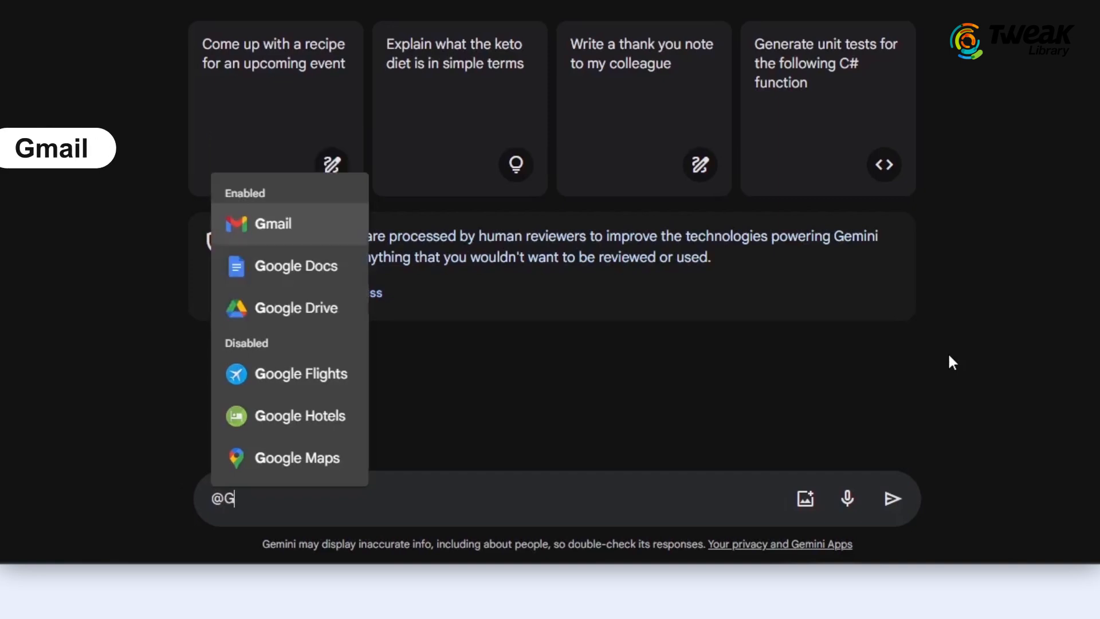
pyautogui.write('mail')
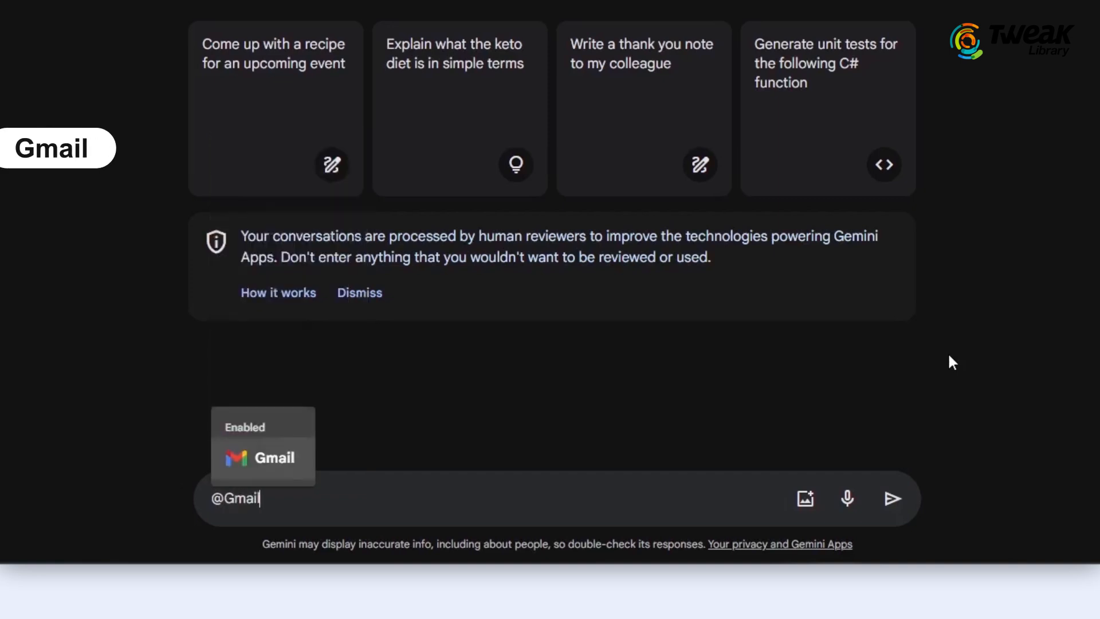
pyautogui.write('Find all emails mentioning google')
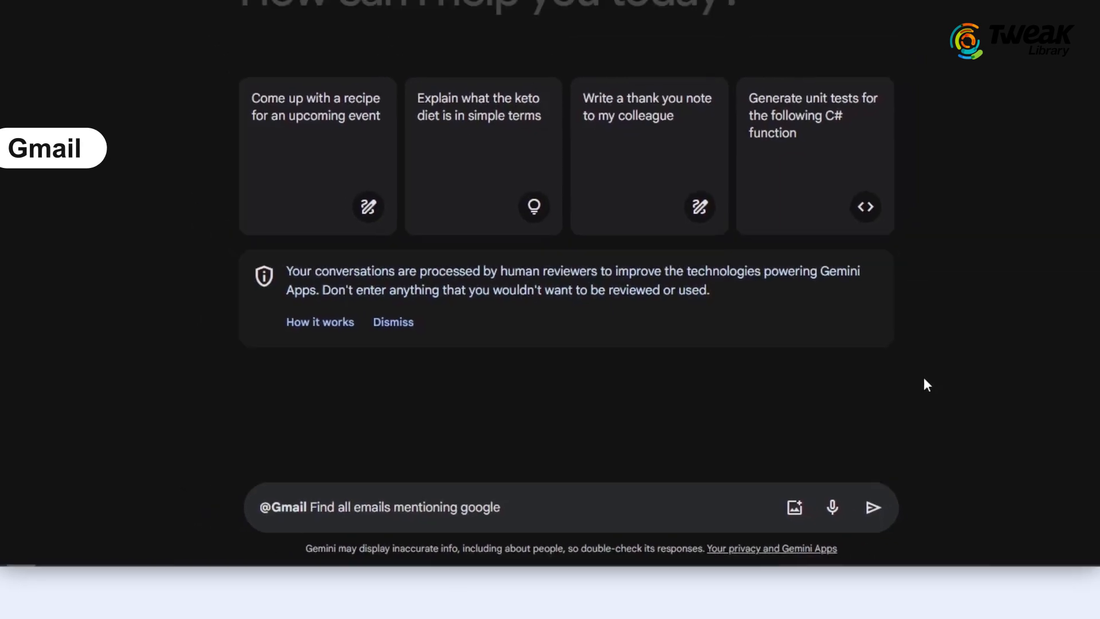
pyautogui.click(873, 507)
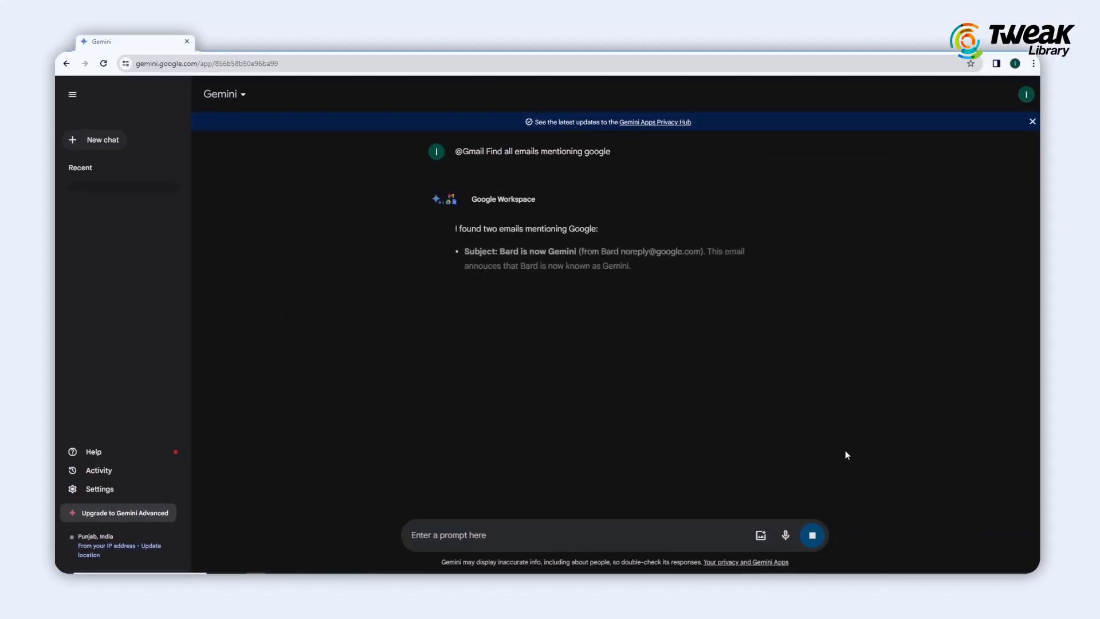
pyautogui.write('@google')
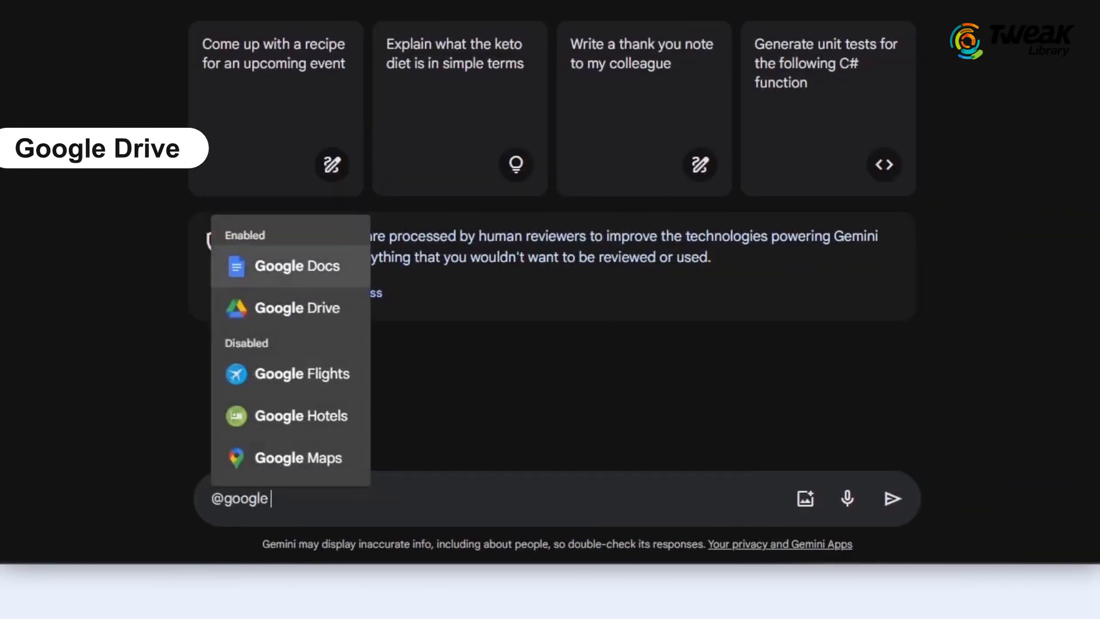
# Step: Send 'Find all PDF documents' to the Google Drive extension, then start a fresh chat
pyautogui.click(298, 307)
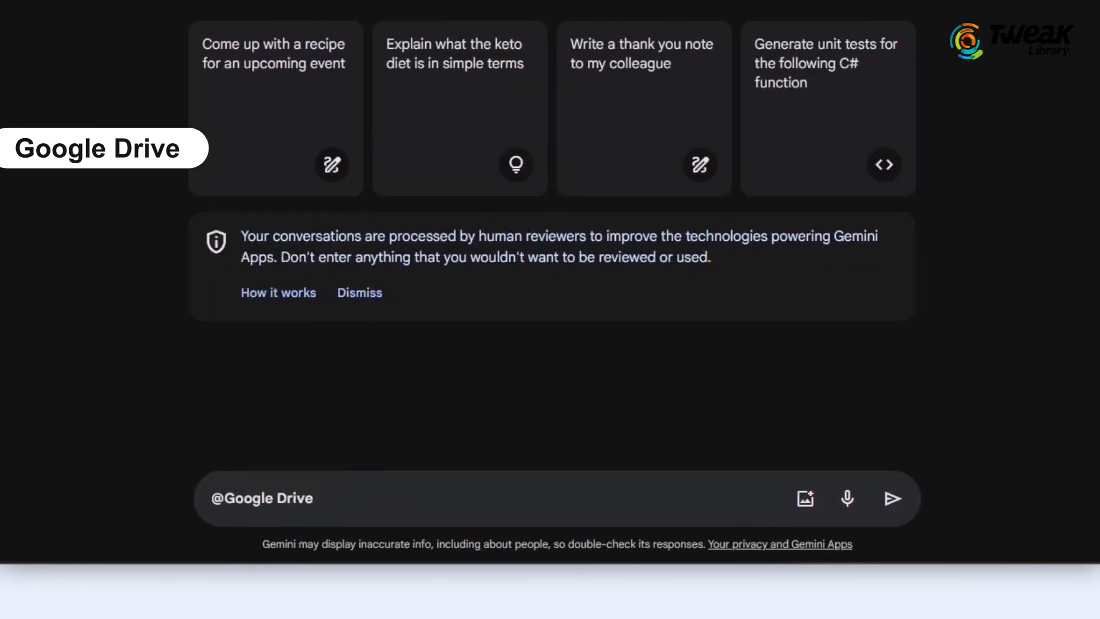
pyautogui.click(893, 498)
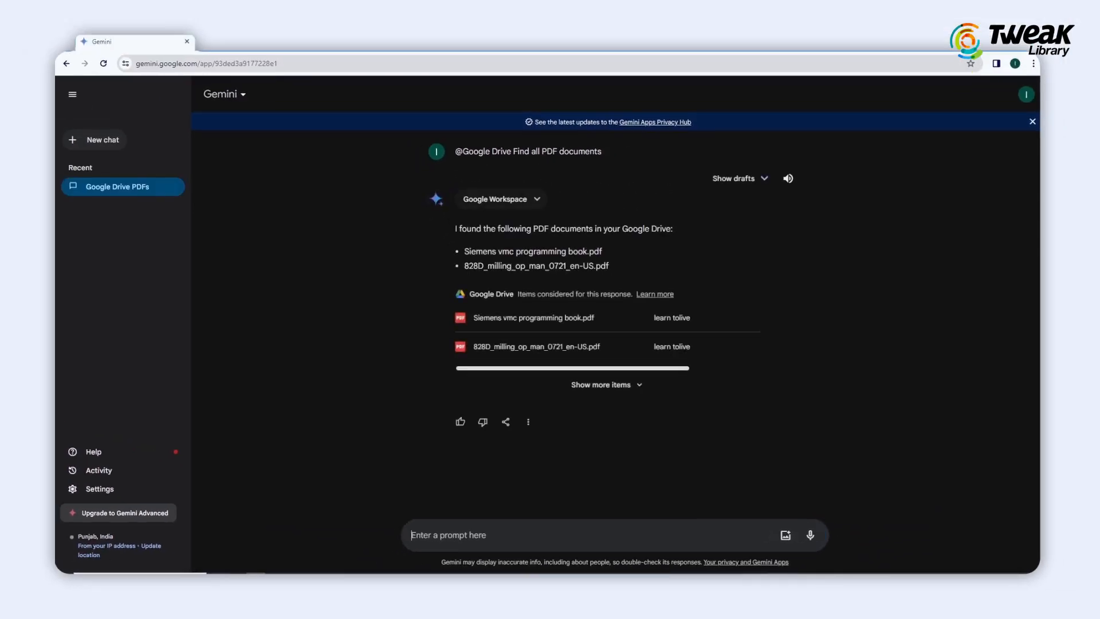
pyautogui.click(102, 140)
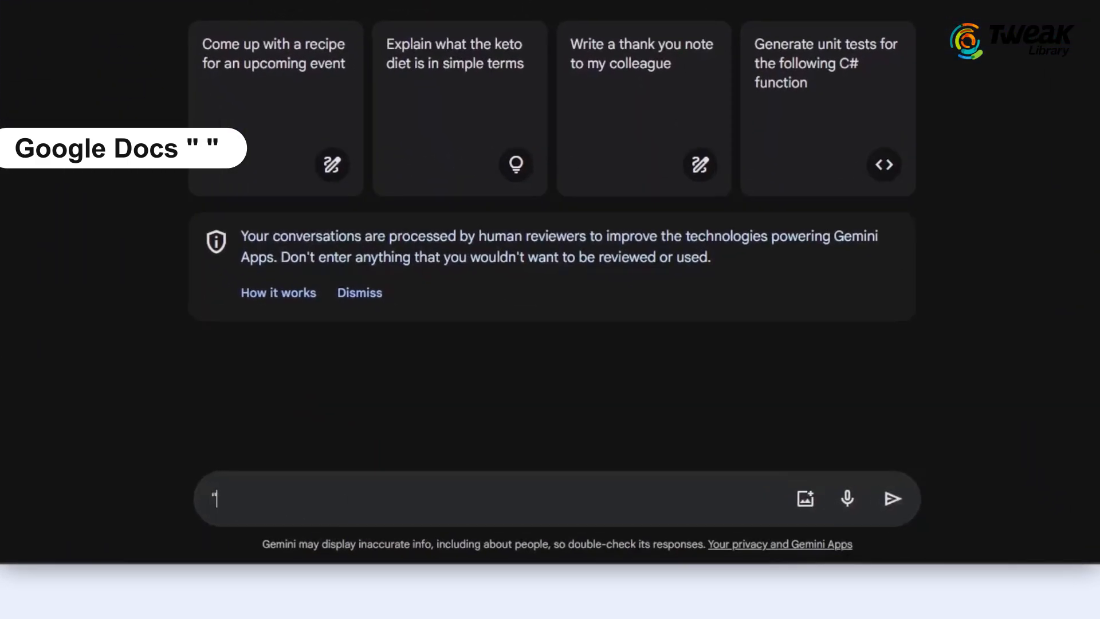
# Step: Submit a prompt to analyse the 'How to increase virtual memory in windows 11' doc using only its contents
pyautogui.write('"How to increase virtual memory in windows')
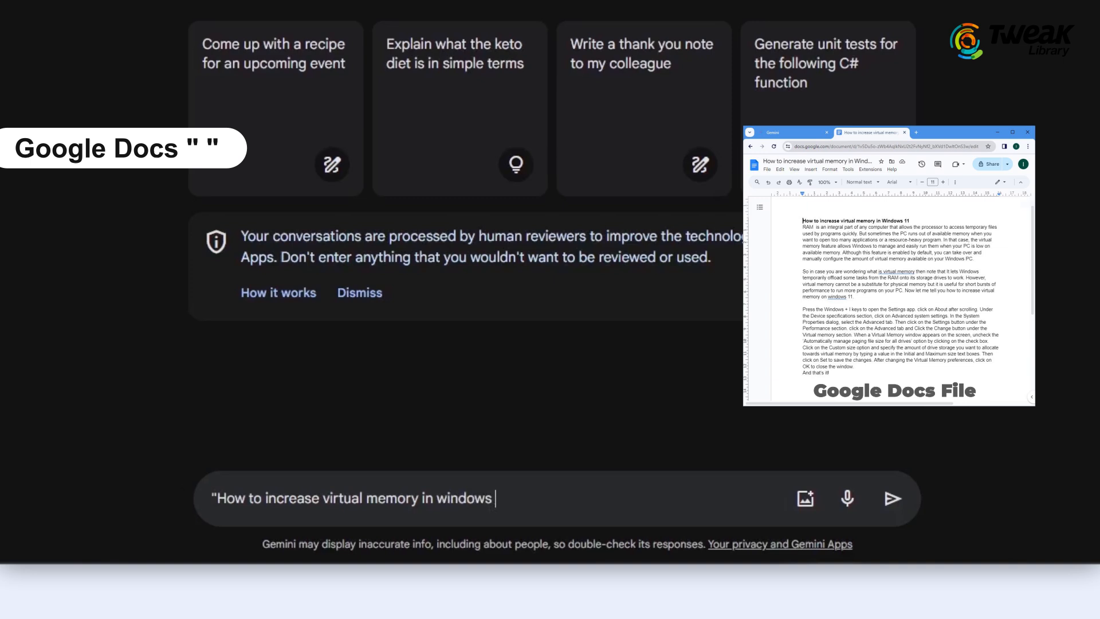
pyautogui.write('11" Only consider the contents of t')
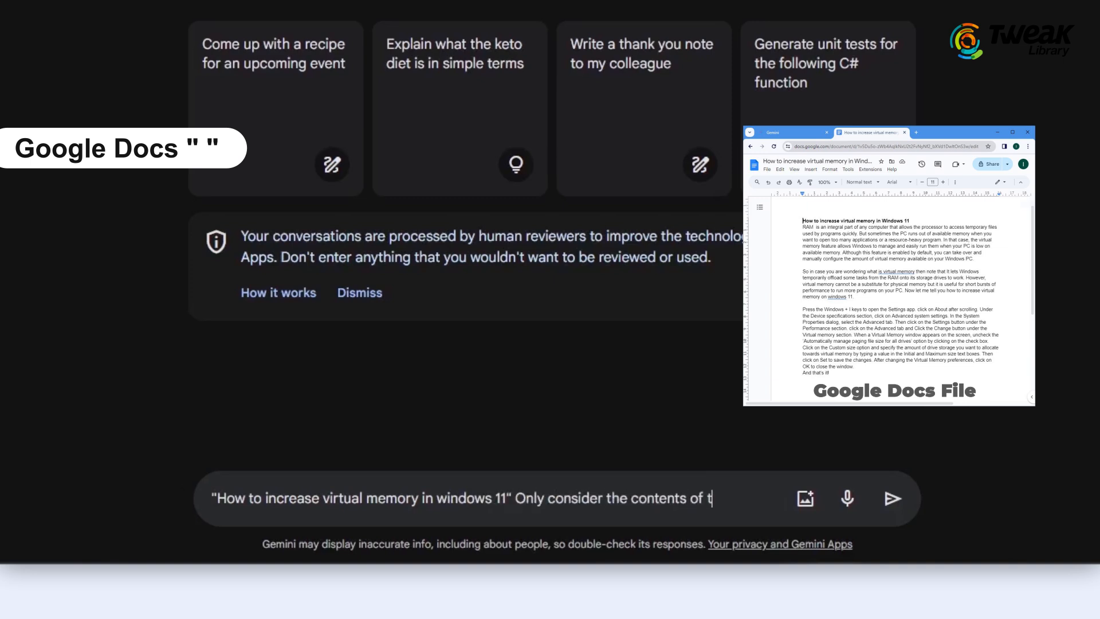
pyautogui.write('his specific file in your answer.')
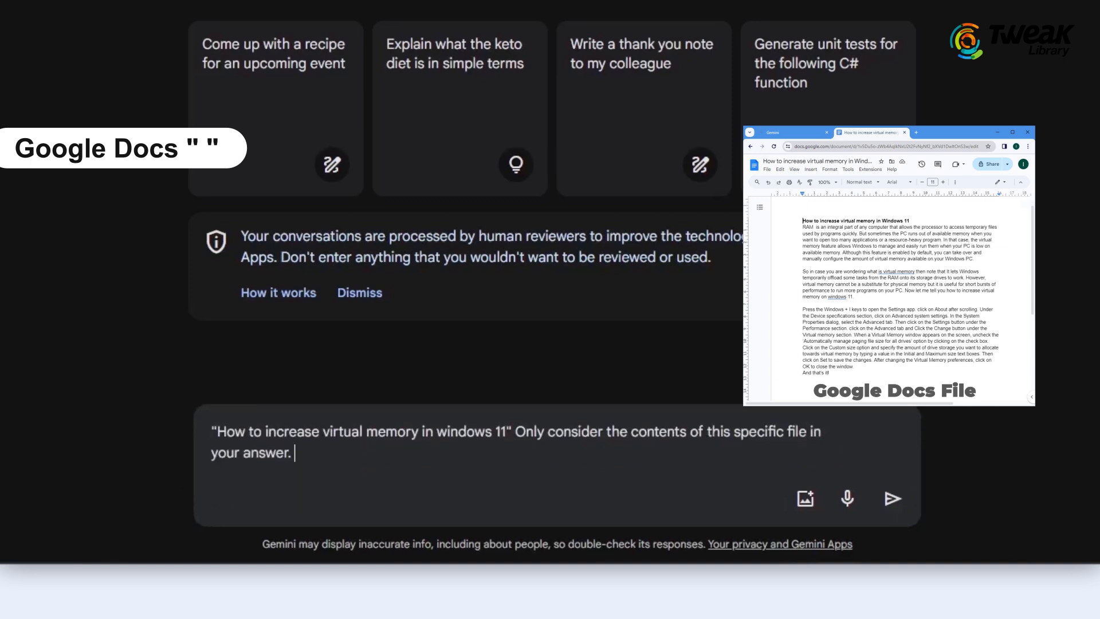
pyautogui.write('Your task is to analyze the file and share')
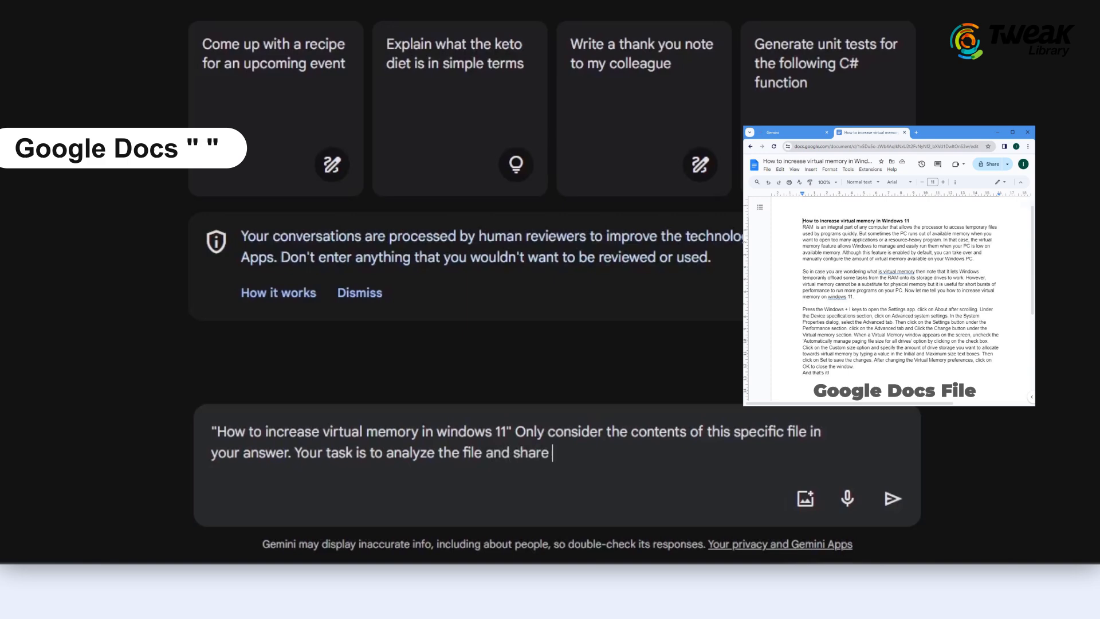
pyautogui.click(893, 498)
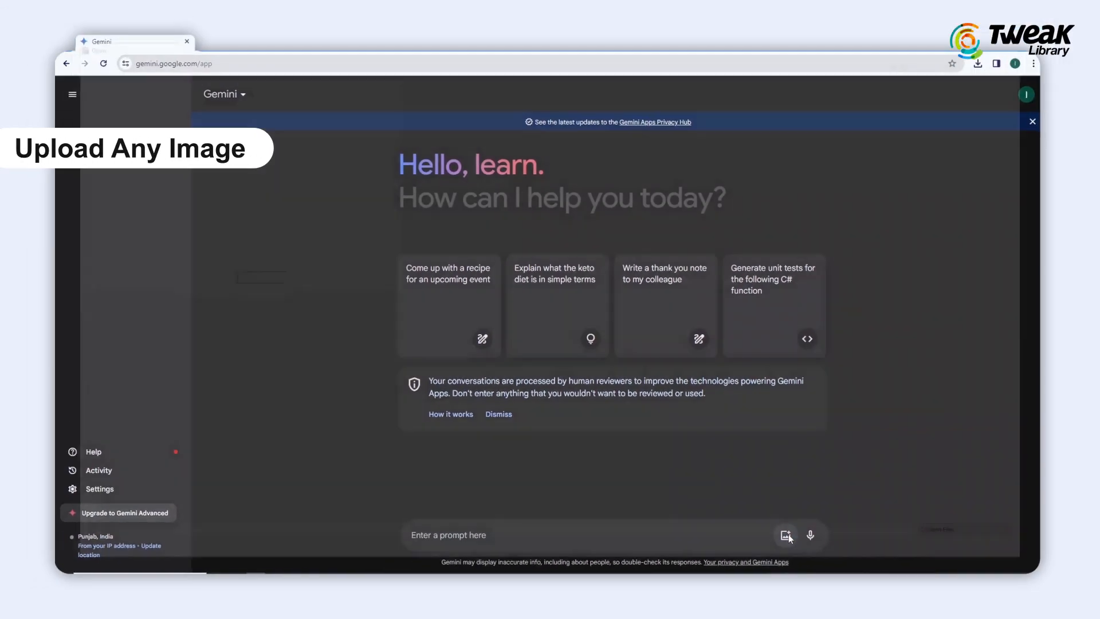
# Step: Add an image file to the prompt via the image upload icon
pyautogui.click(787, 535)
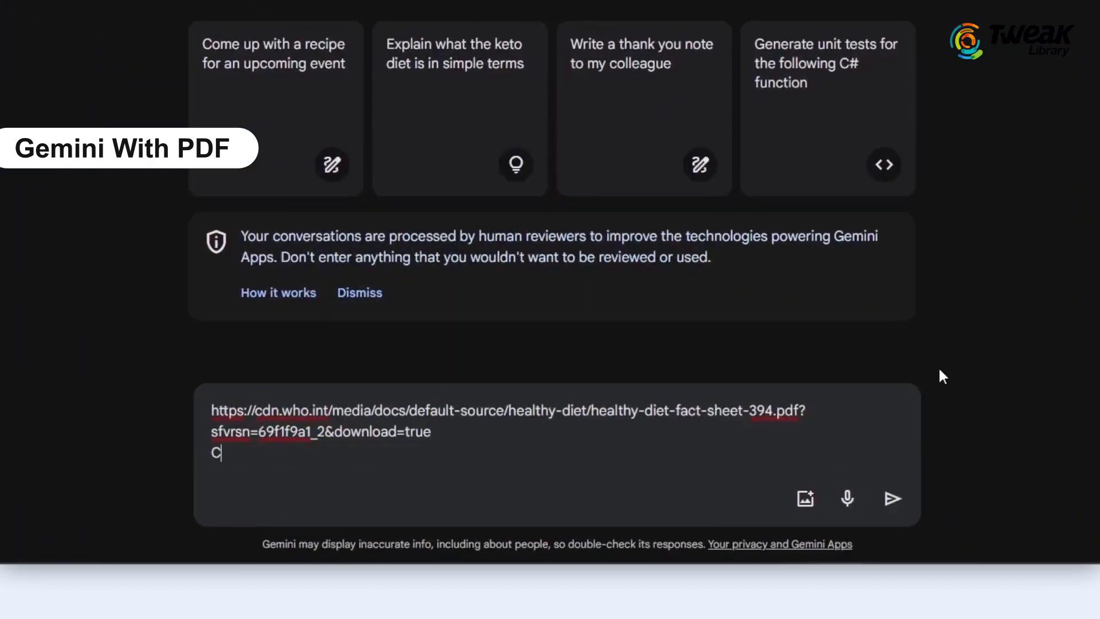
# Step: Send the WHO healthy-diet PDF request asking for analysis and ways to make myself healthier
pyautogui.write('an you analyze this document and share a summary about it with some actions I can take to')
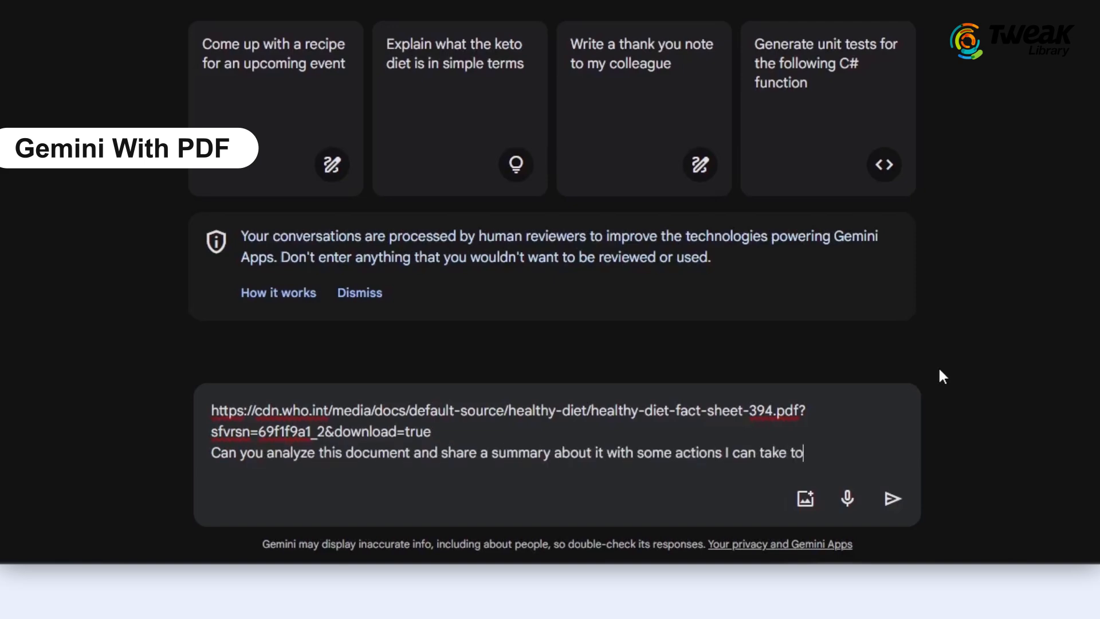
pyautogui.write('make myself healthier?')
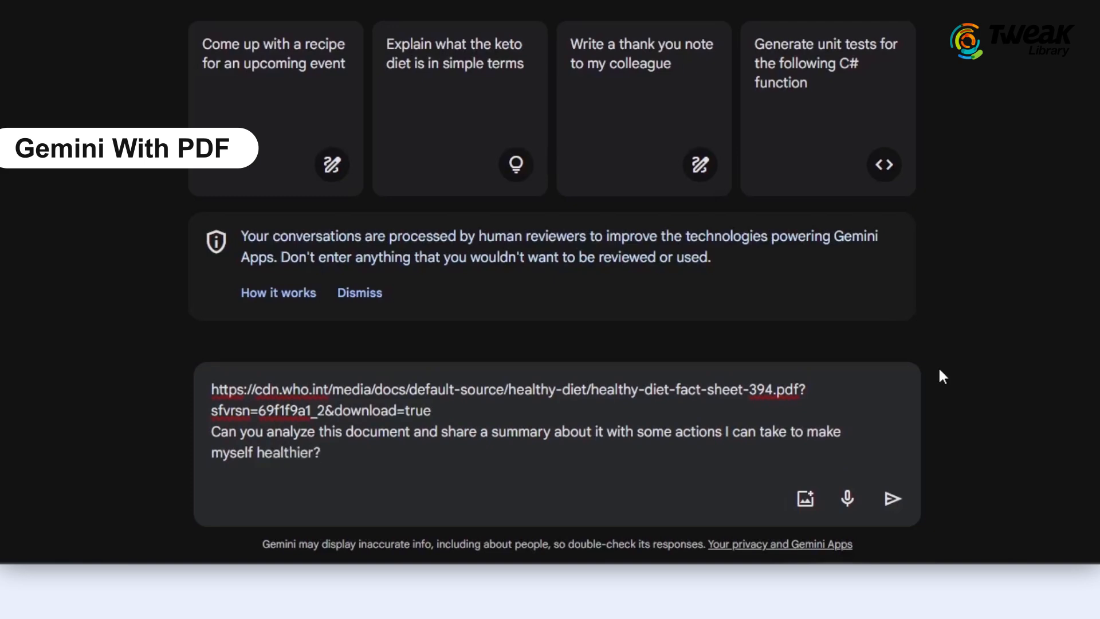
pyautogui.click(892, 498)
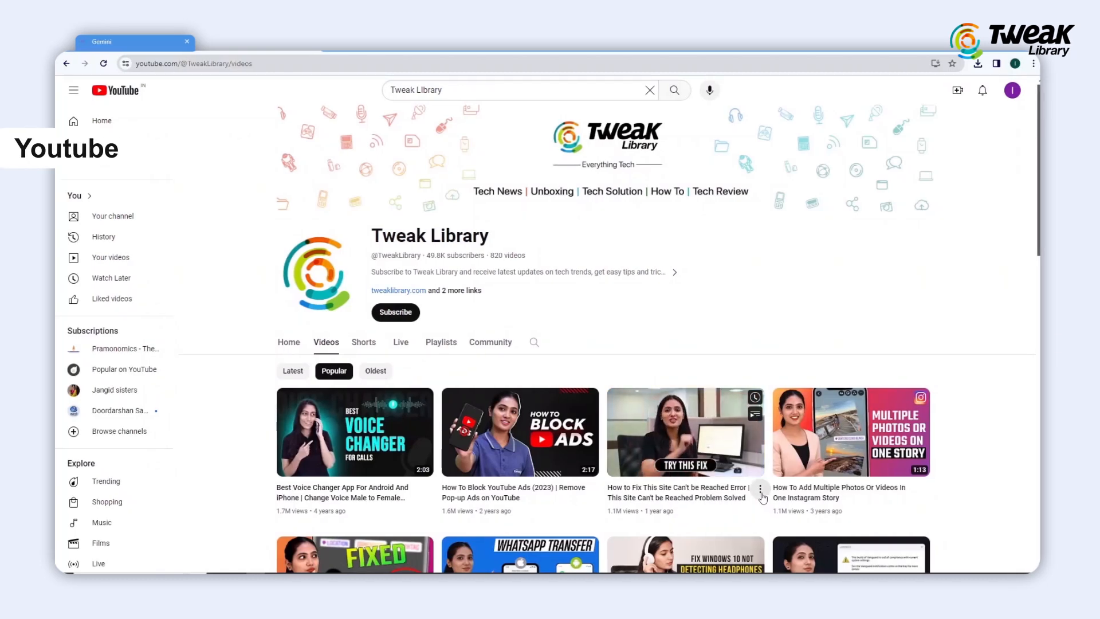
# Step: Copy the error-fix YouTube video's share link from its Share menu
pyautogui.click(761, 488)
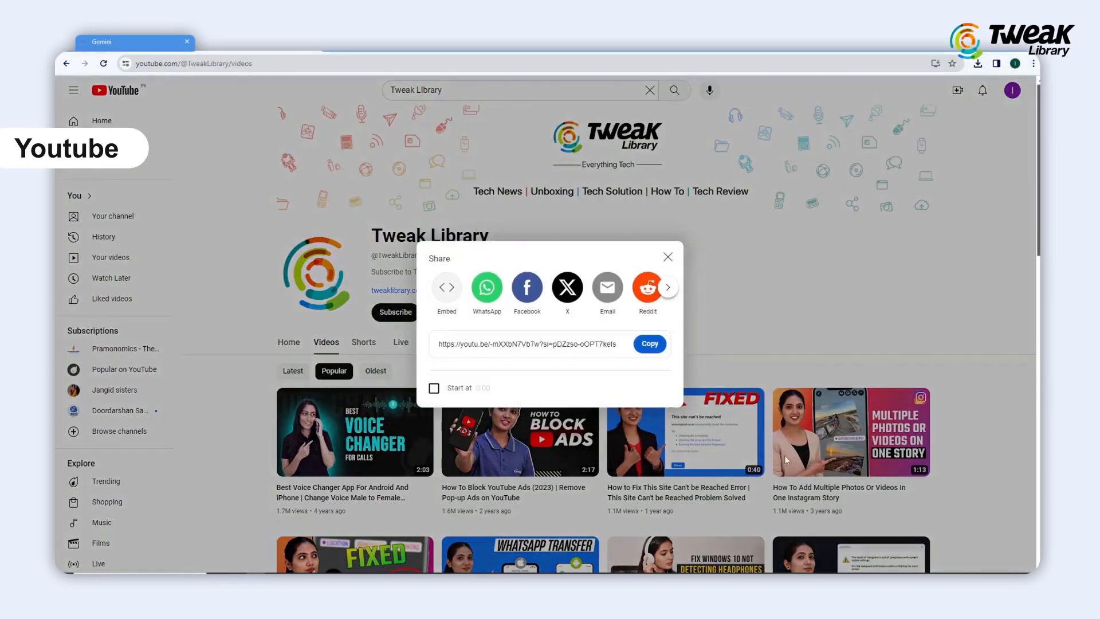
pyautogui.click(648, 344)
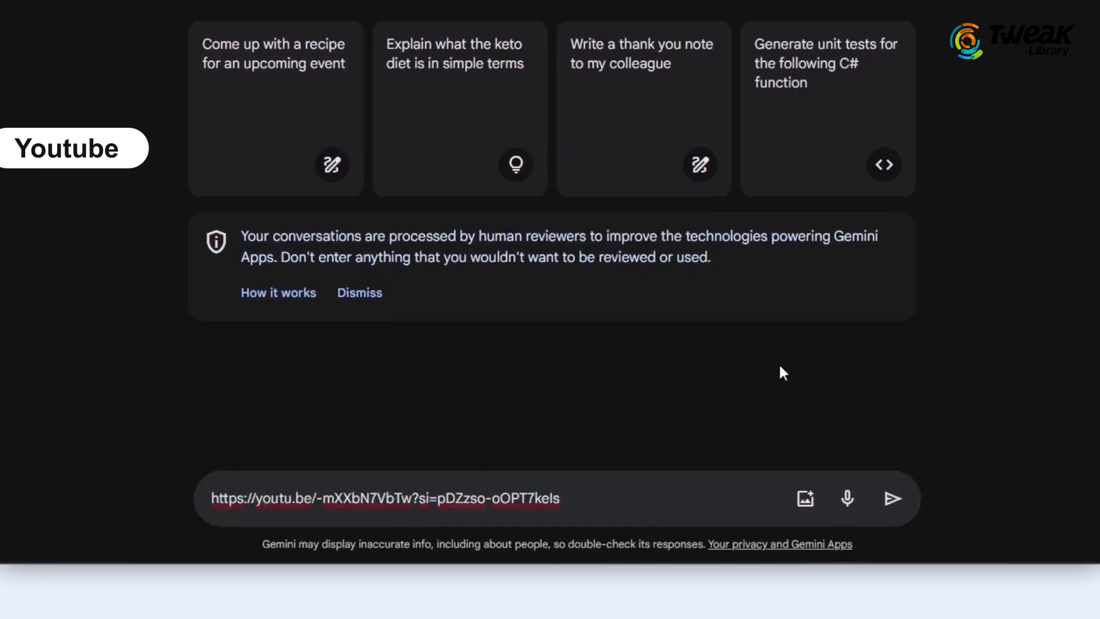
# Step: Submit the YouTube link question about audience and performance, follow up on takeaways, then start a new chat
pyautogui.click(893, 498)
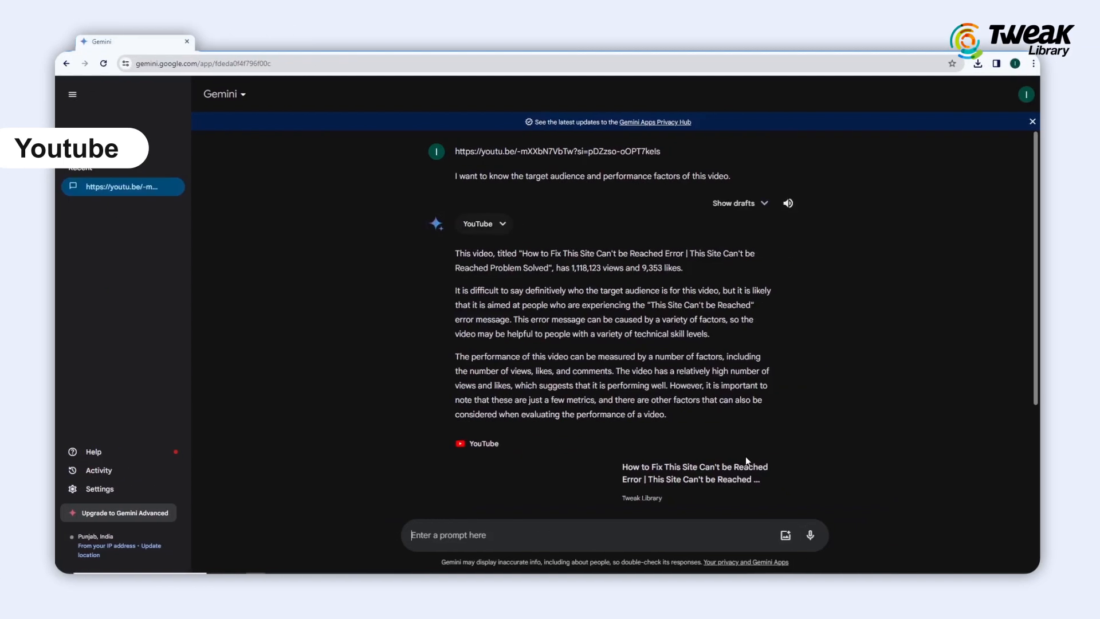
pyautogui.write('Men')
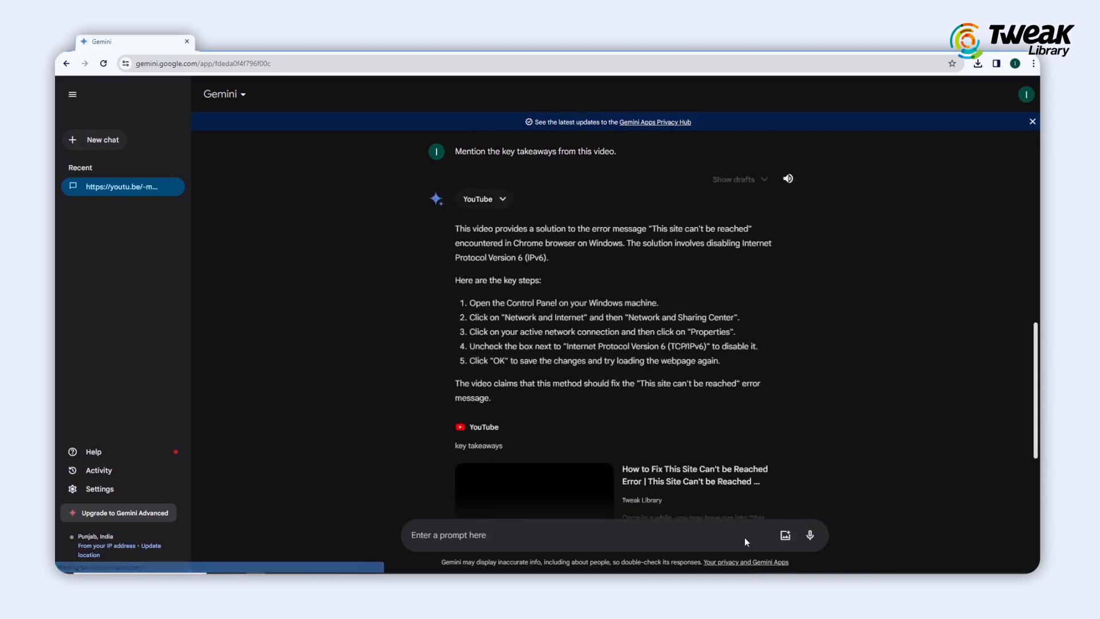
pyautogui.click(102, 138)
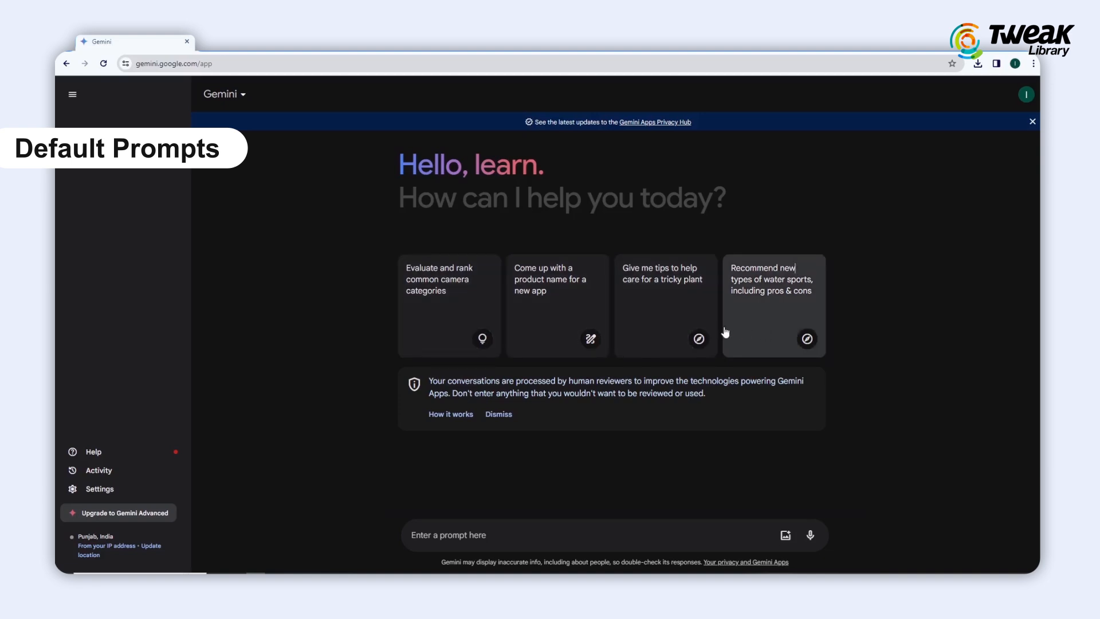
# Step: Send the suggested 'product name for a new app' prompt for violin name ideas, then start voice input
pyautogui.click(557, 280)
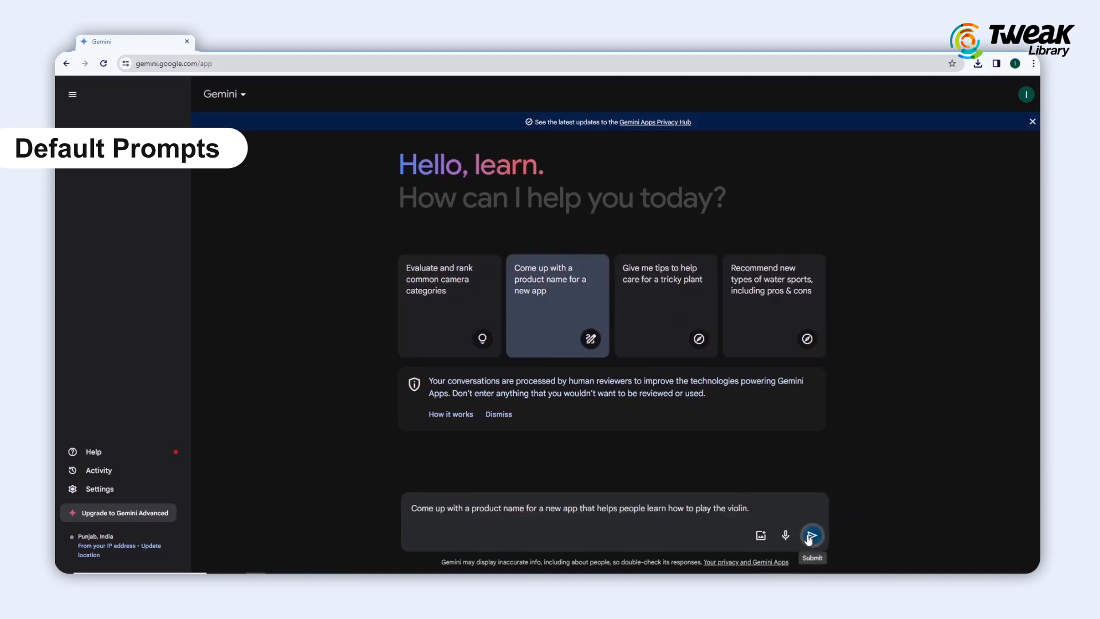
pyautogui.click(812, 535)
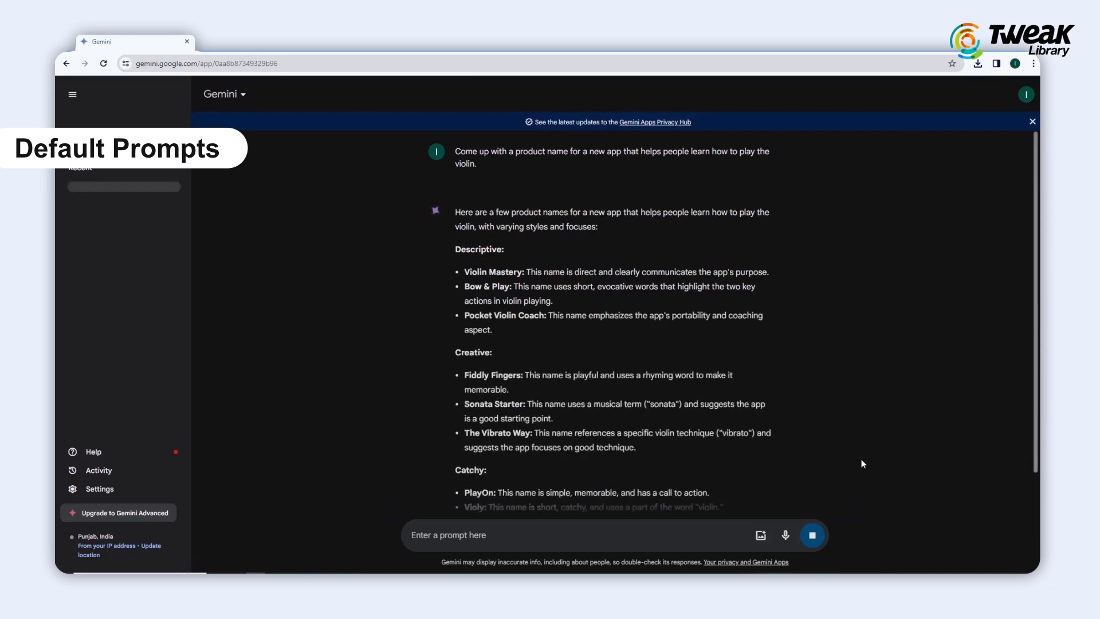
pyautogui.click(812, 535)
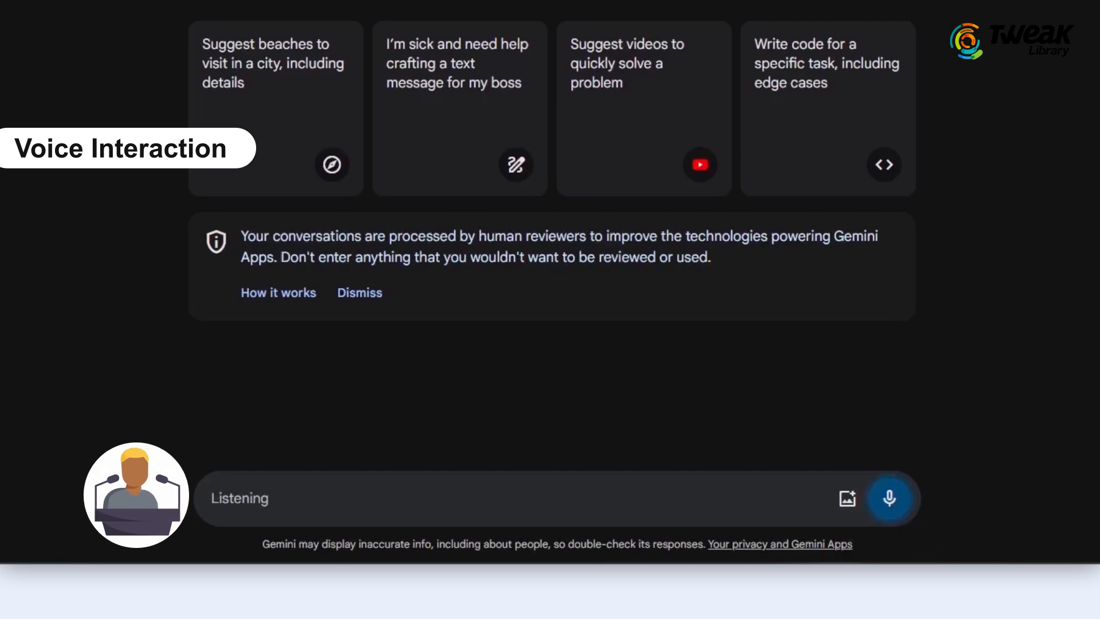
# Step: Ask 'who is Leonardo da Vinci' by voice and send it for an answer
pyautogui.write('who is Leonardo da Vinci')
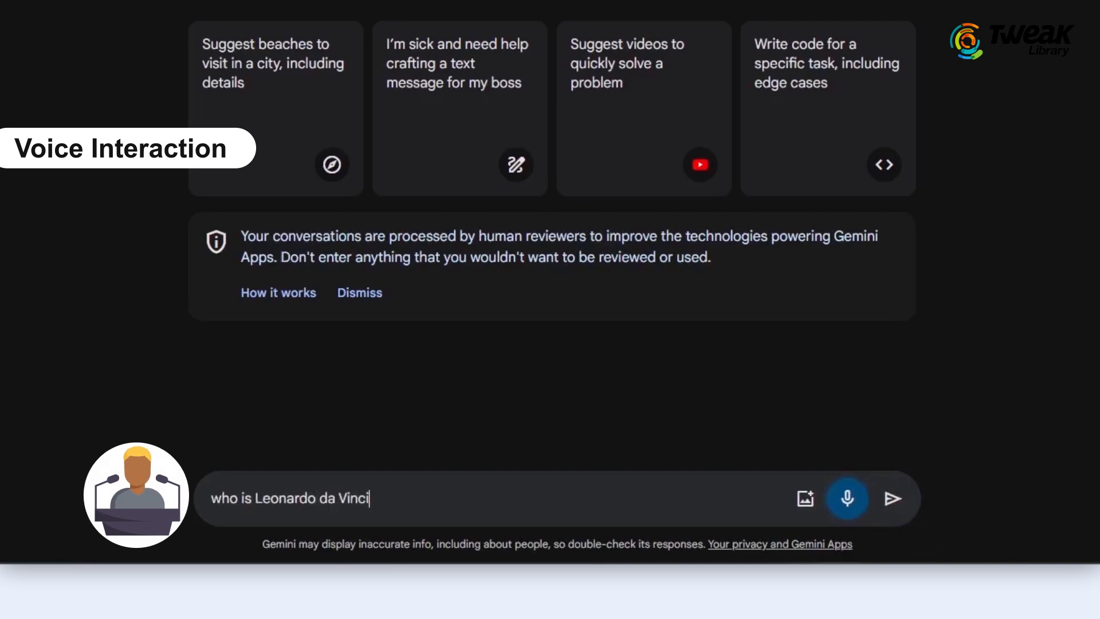
pyautogui.click(893, 499)
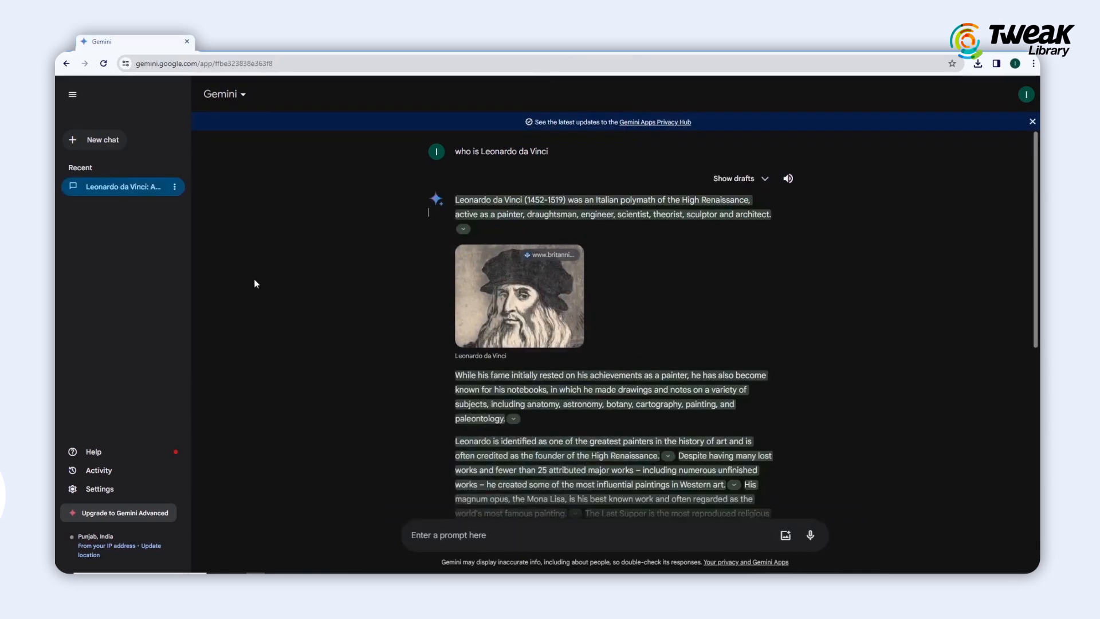
# Step: Choose Pin from the Leonardo da Vinci chat's menu to open the Pin this chat dialog
pyautogui.click(174, 186)
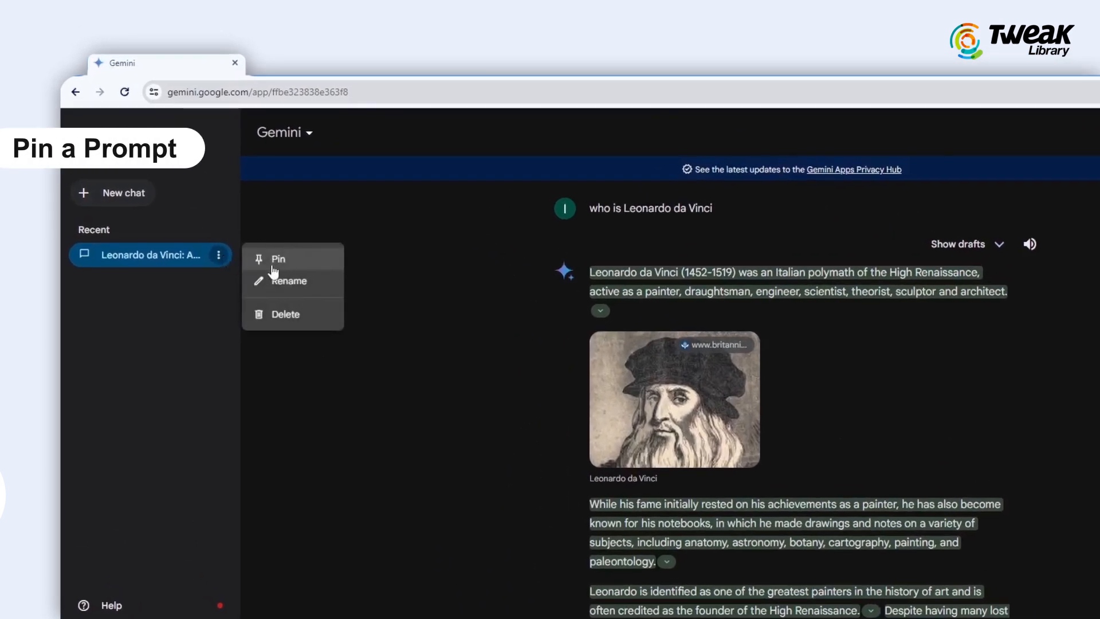
pyautogui.click(277, 259)
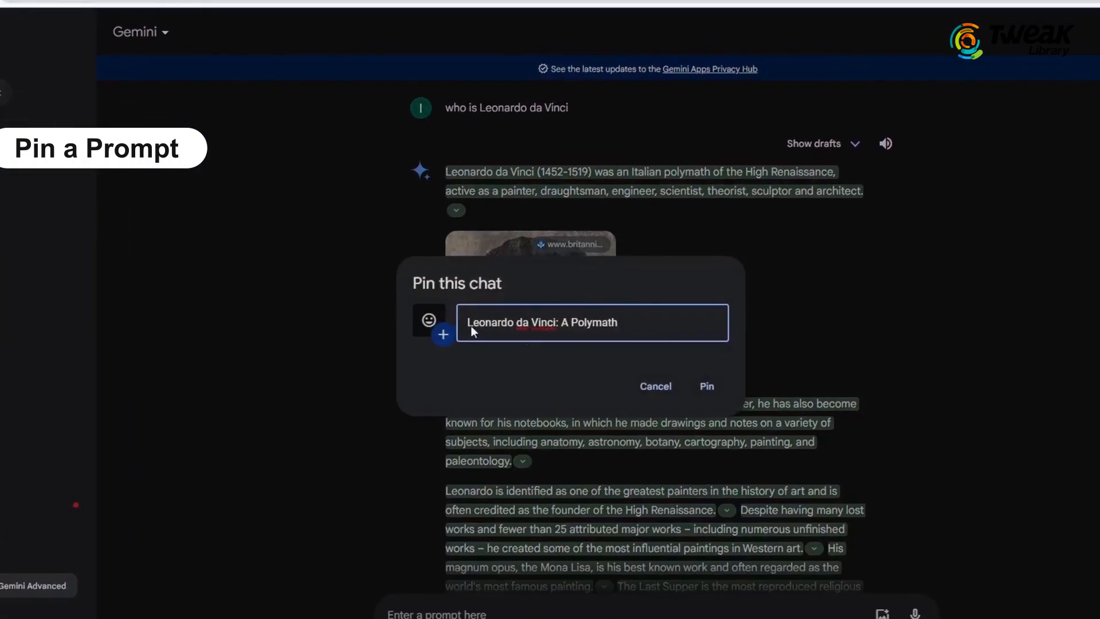